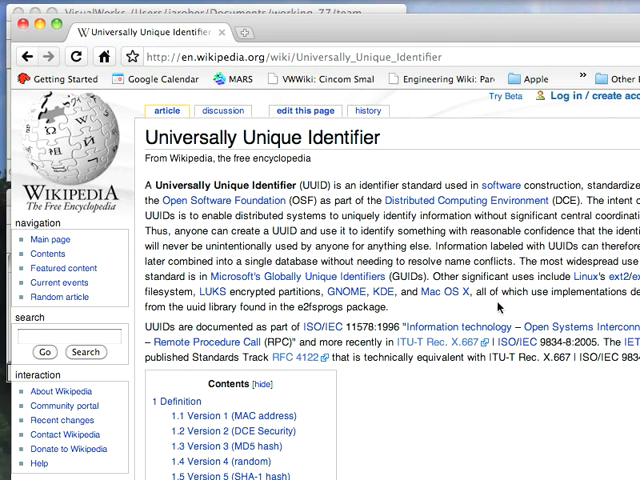
mouse_move(500, 210)
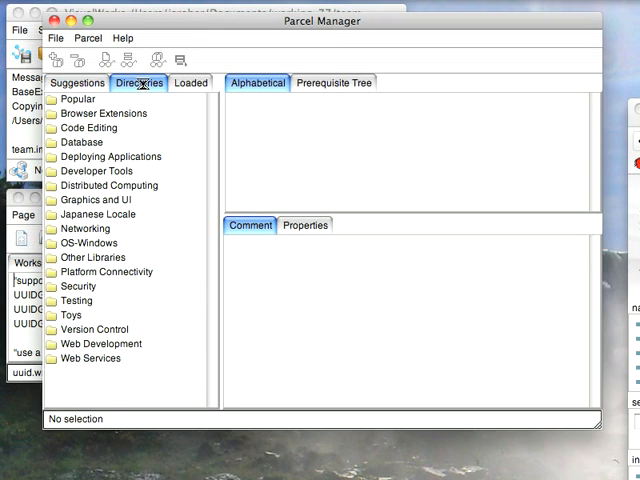
Step: Expand the parcel directories tree and select the parcels folder under Preview
left_click(138, 82)
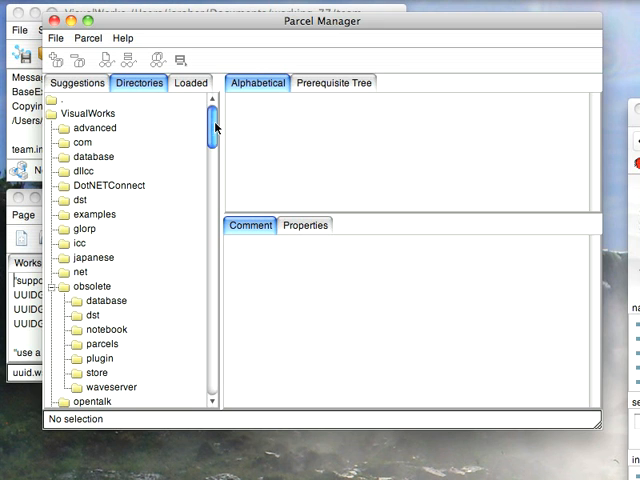
mouse_move(202, 218)
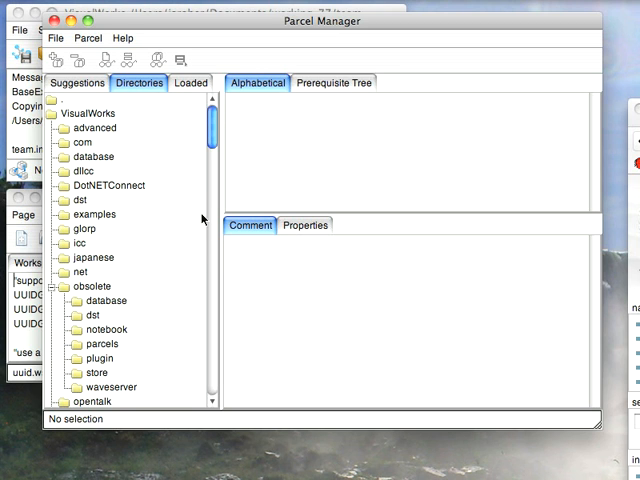
scroll("down", 3)
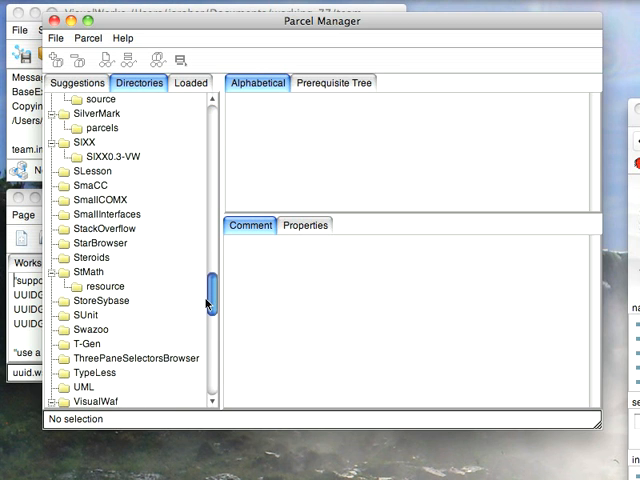
scroll("down", 3)
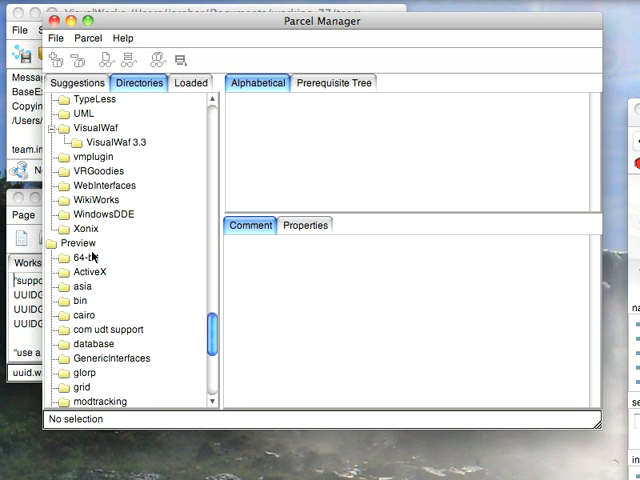
scroll("down", 3)
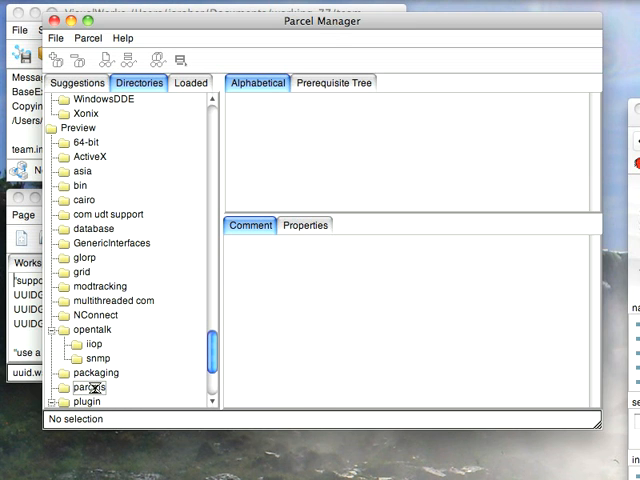
left_click(88, 387)
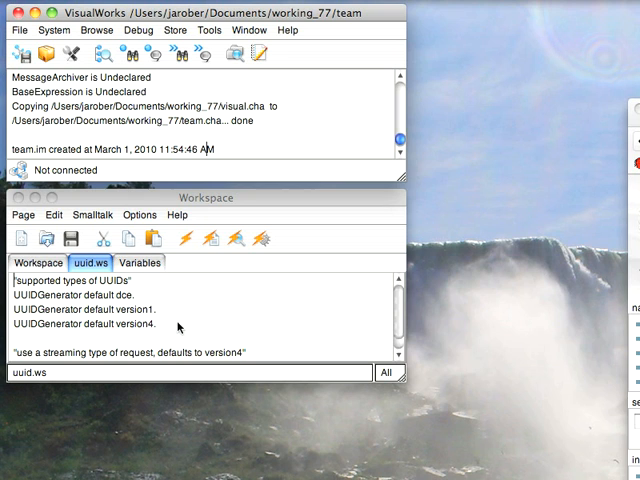
mouse_move(178, 327)
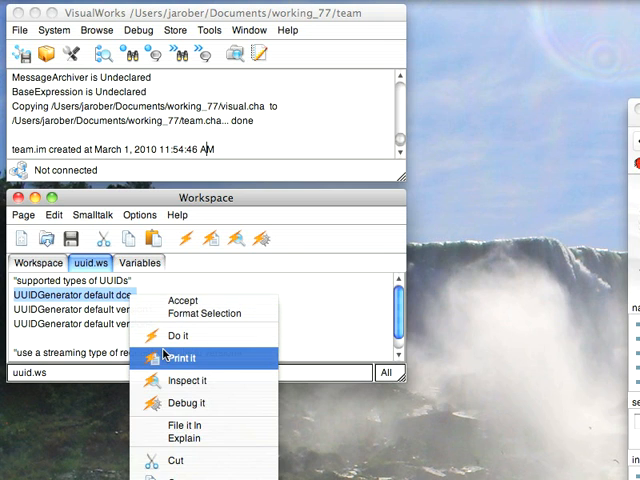
Step: Print generated UUIDs beside the dce and version4 UUIDGenerator expressions in uuid.ws
left_click(188, 356)
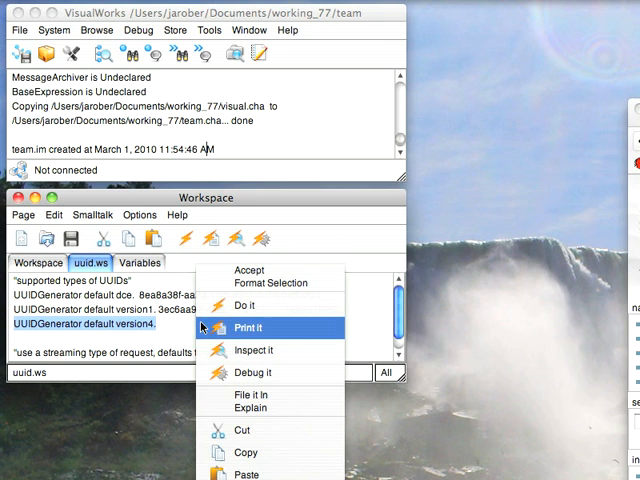
left_click(251, 327)
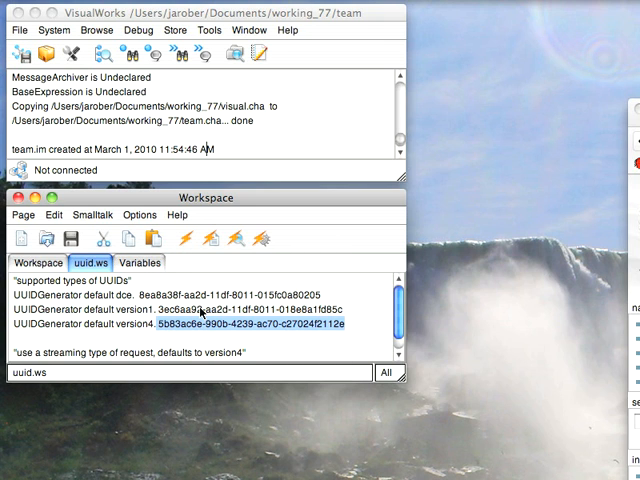
scroll("down", 3)
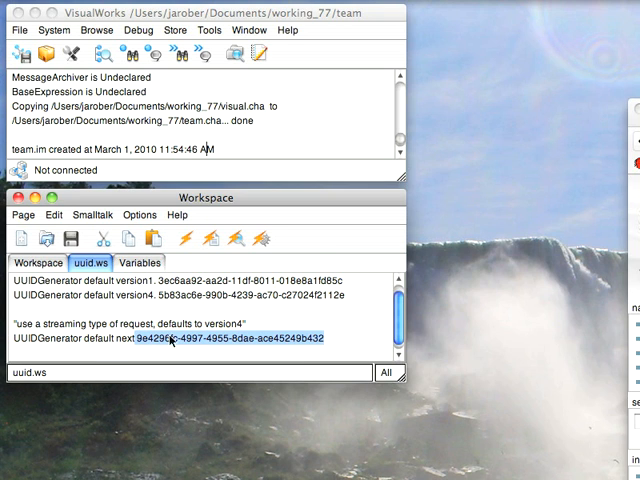
mouse_move(231, 350)
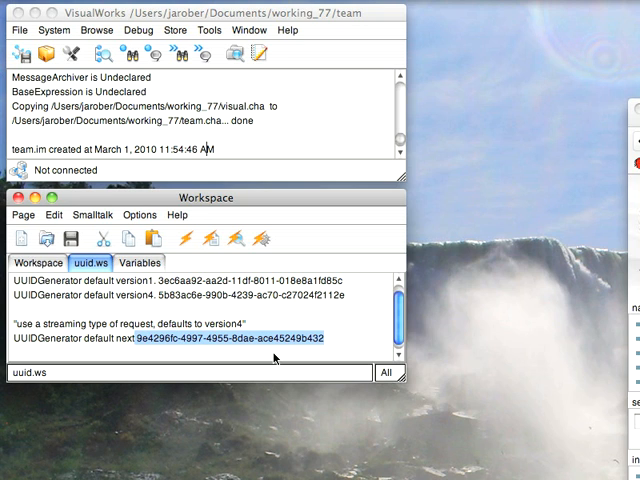
mouse_move(270, 360)
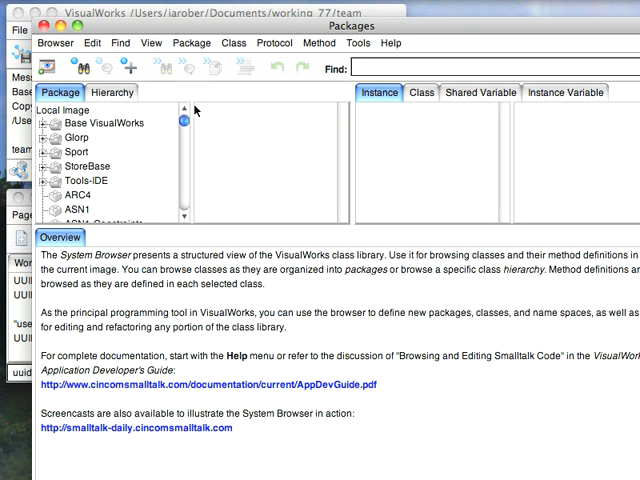
Step: Select the UUID package and its UUIDGenerator class in the System Browser
scroll("down", 3)
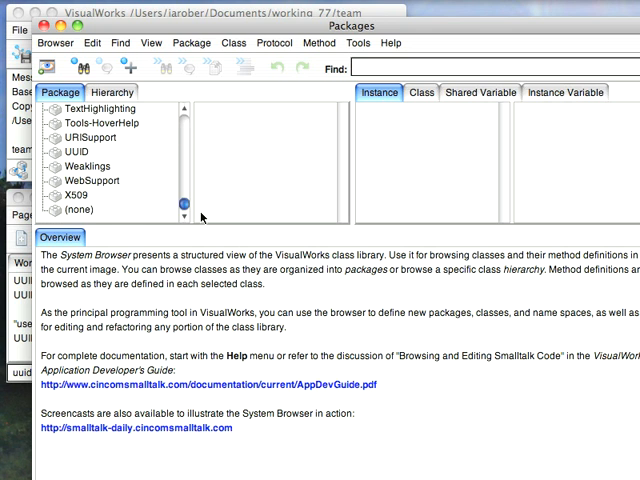
left_click(78, 152)
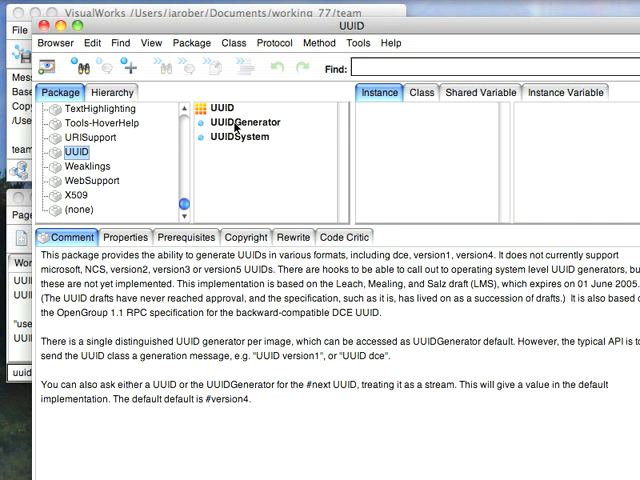
left_click(255, 121)
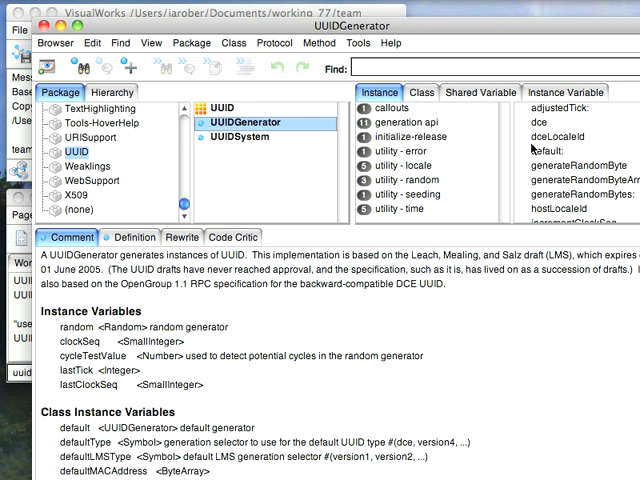
Step: View the source of the dce, next, version1 and version2 methods
left_click(550, 120)
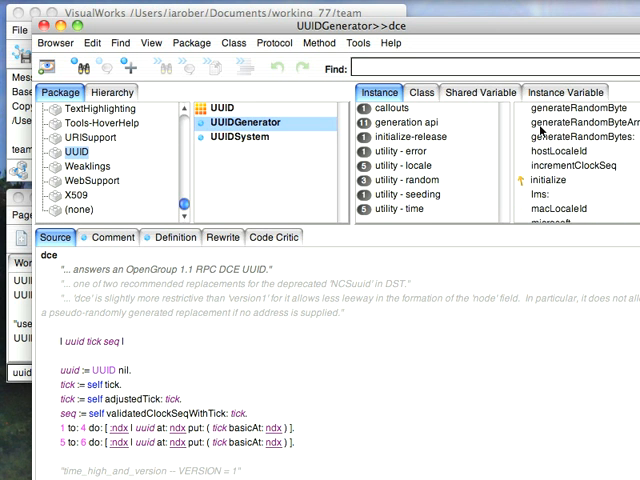
scroll("down", 3)
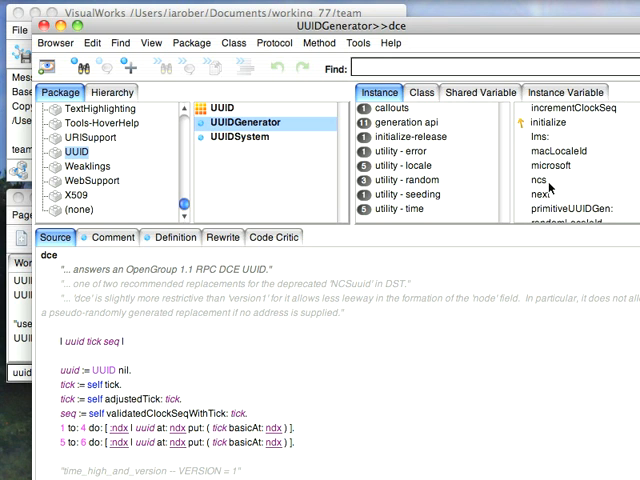
left_click(538, 180)
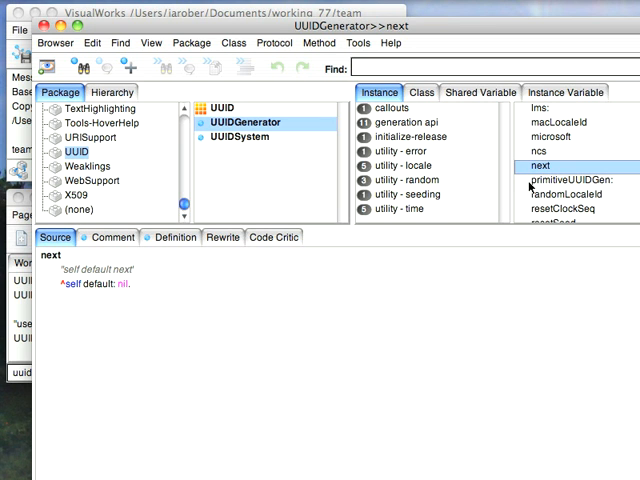
scroll("down", 3)
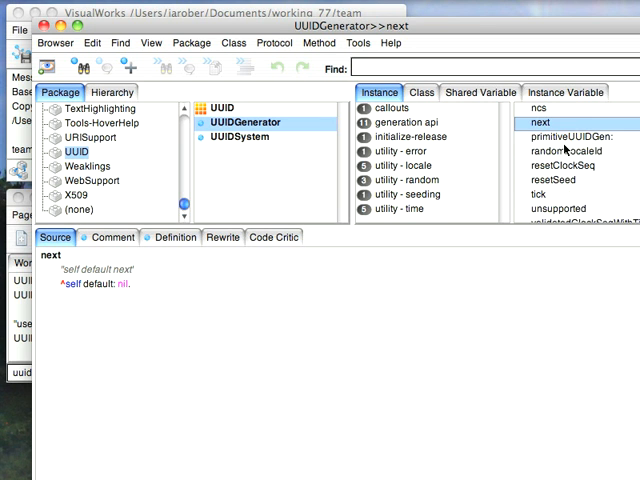
left_click(565, 185)
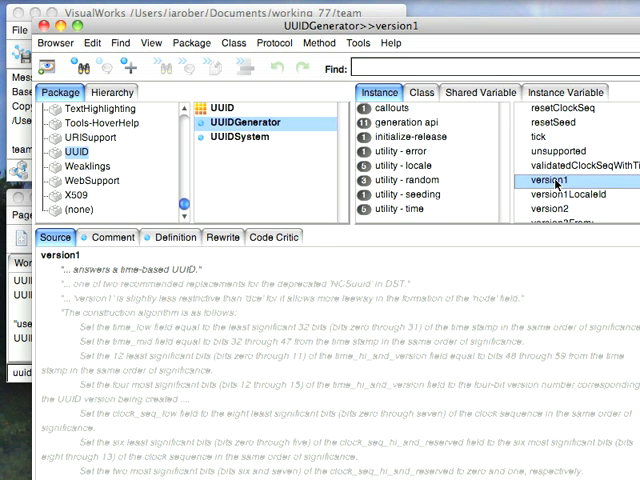
left_click(562, 194)
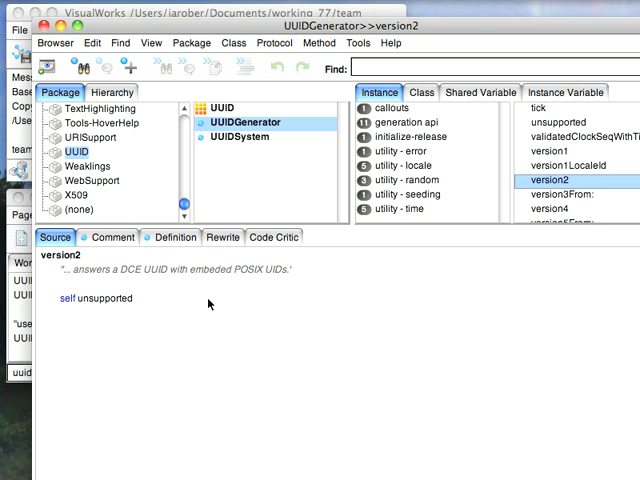
scroll("down", 3)
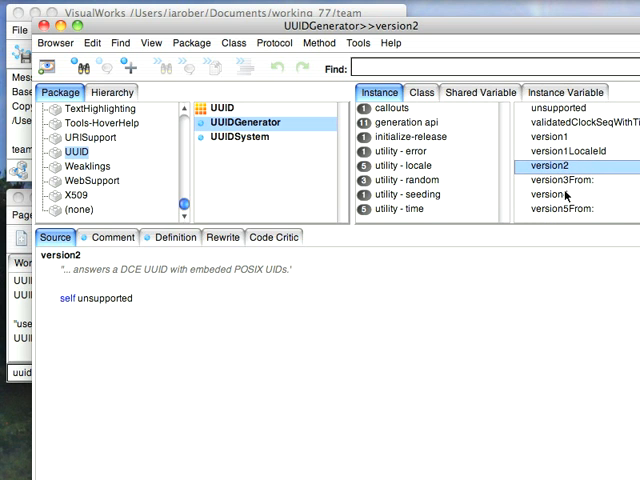